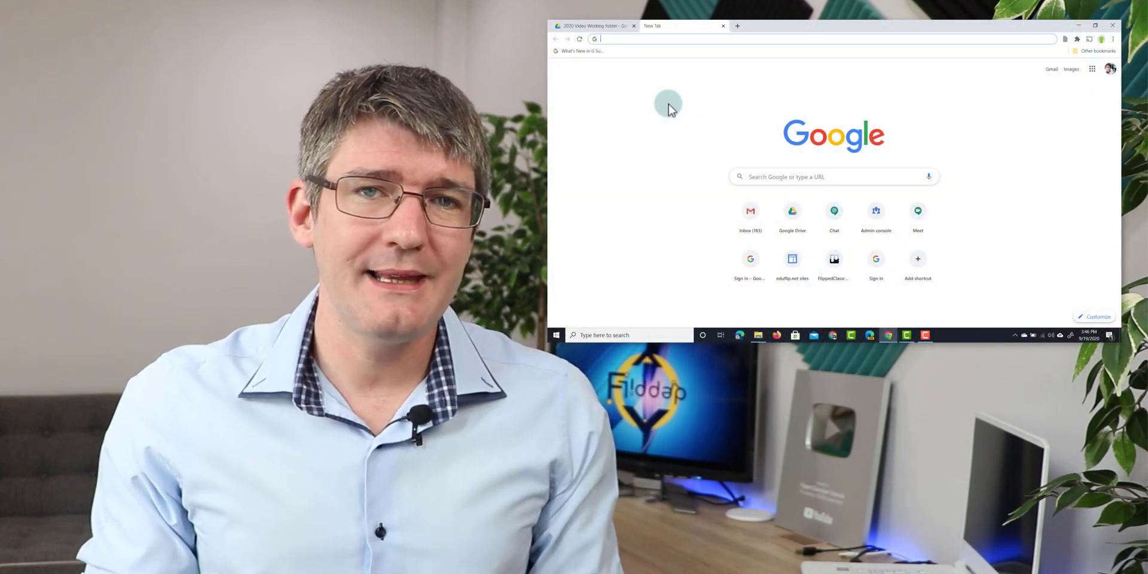
- Navigate Chrome to meet.google.com by pasting the copied address
click(1096, 25)
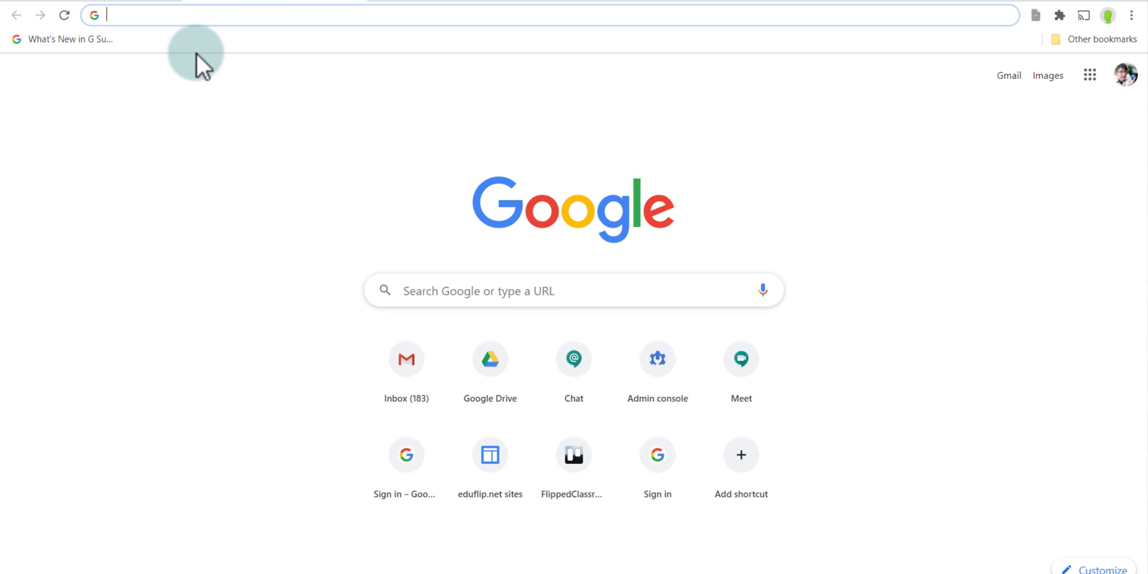
right_click(190, 14)
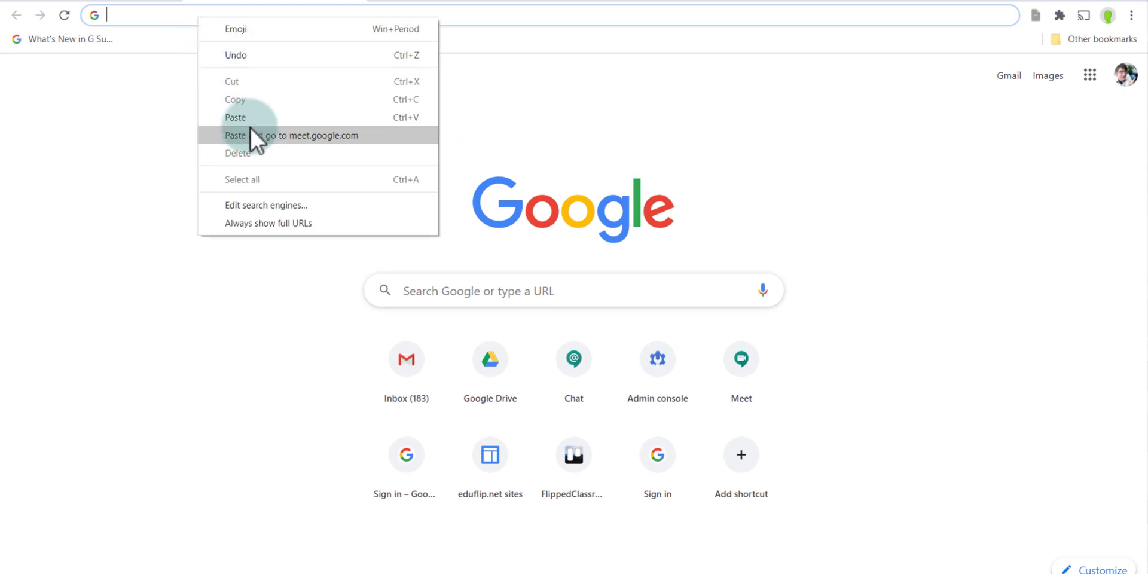
click(292, 135)
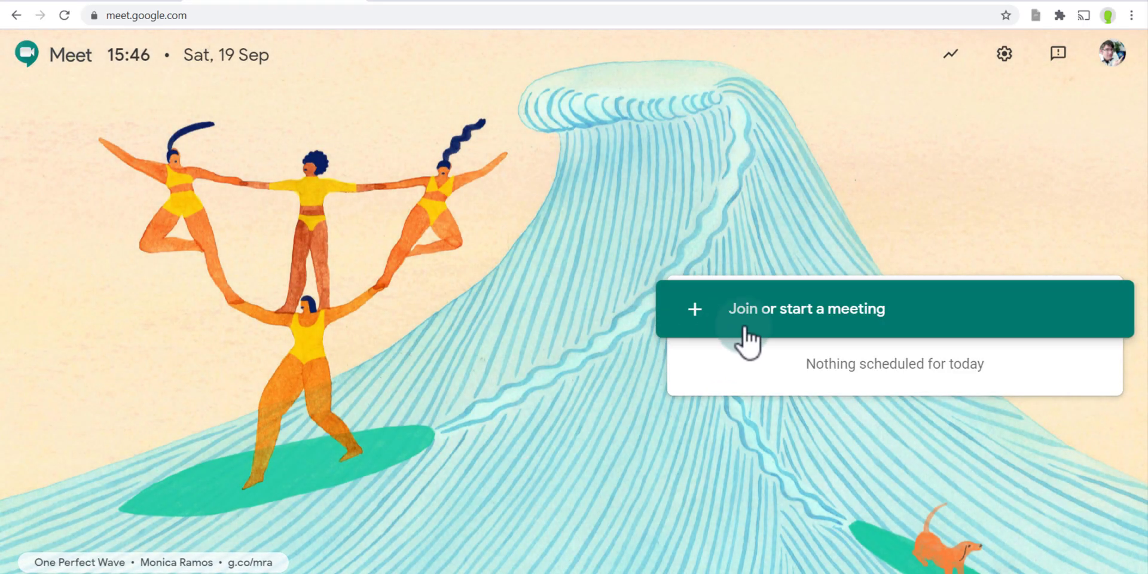
- Start a new meeting with the nickname 'TiledView'
click(805, 308)
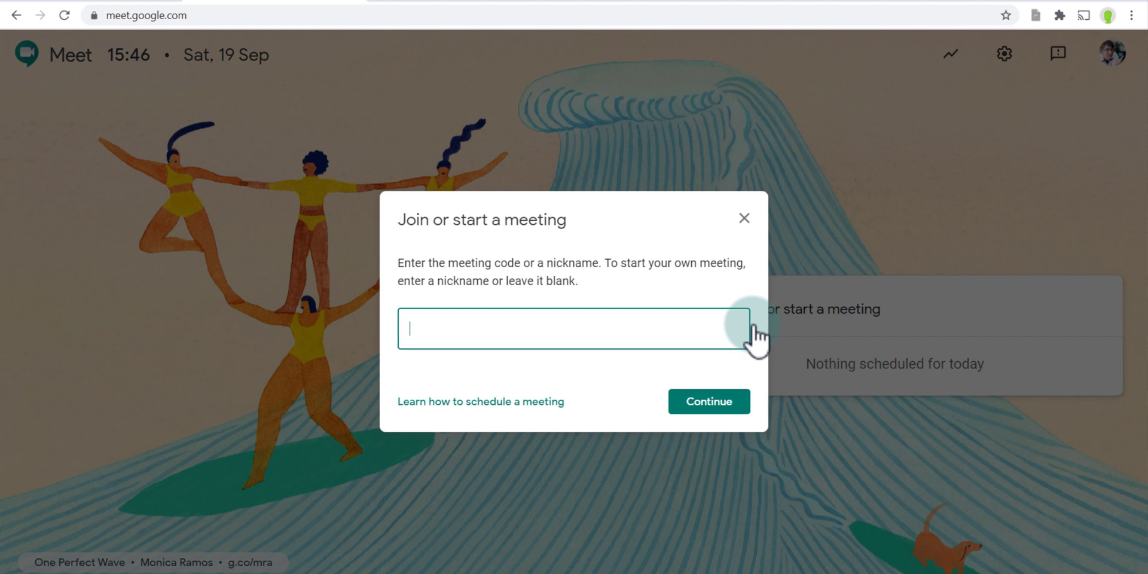
text(TiledView)
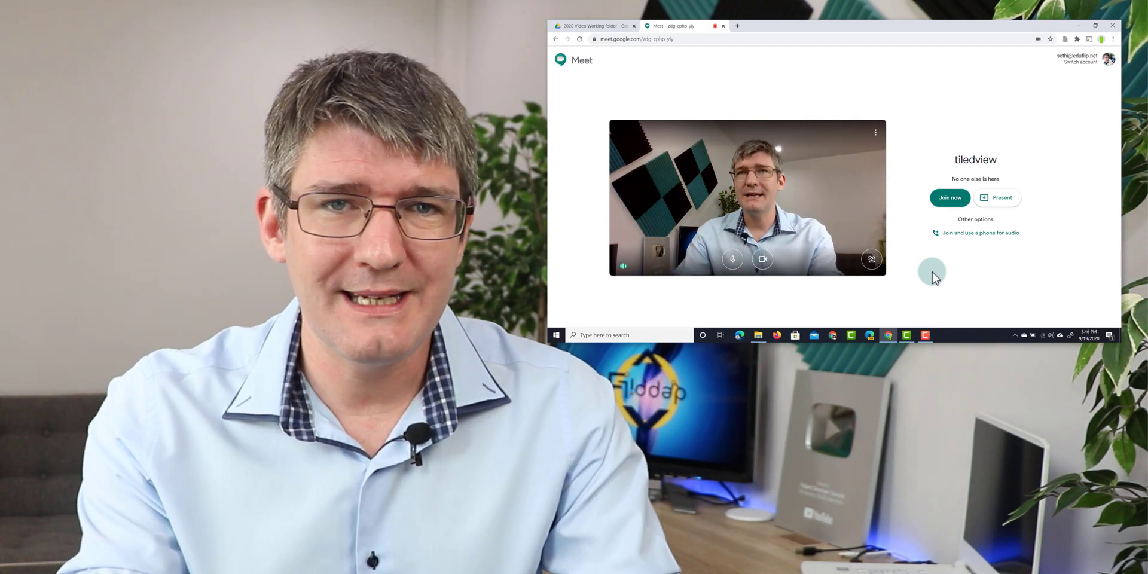
mouse_move(949, 197)
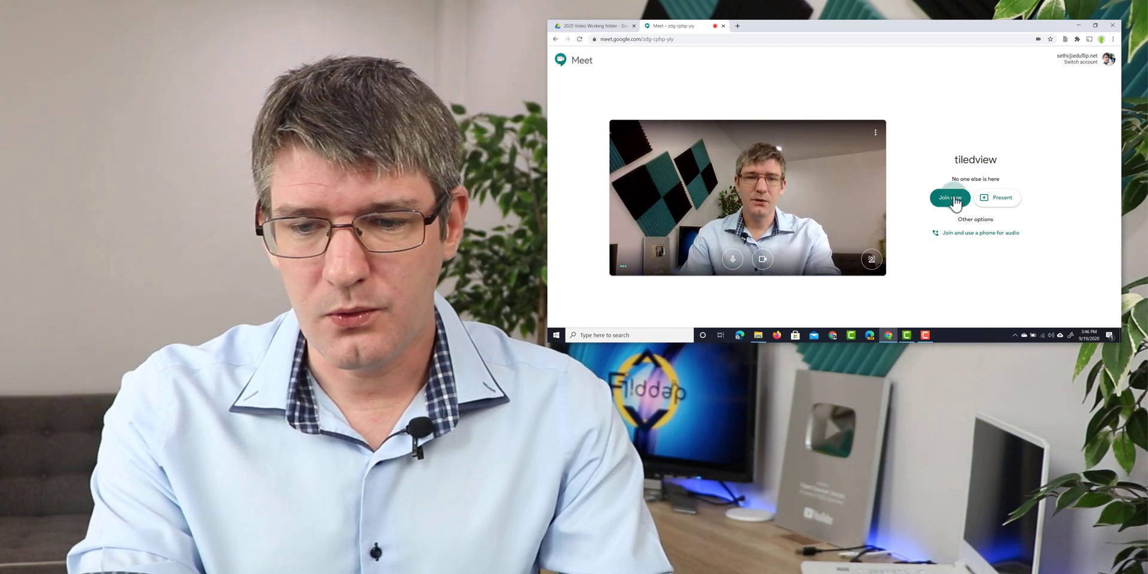
- Join the tiledview call, dismiss the joining-details card and bring up the options menu
click(949, 197)
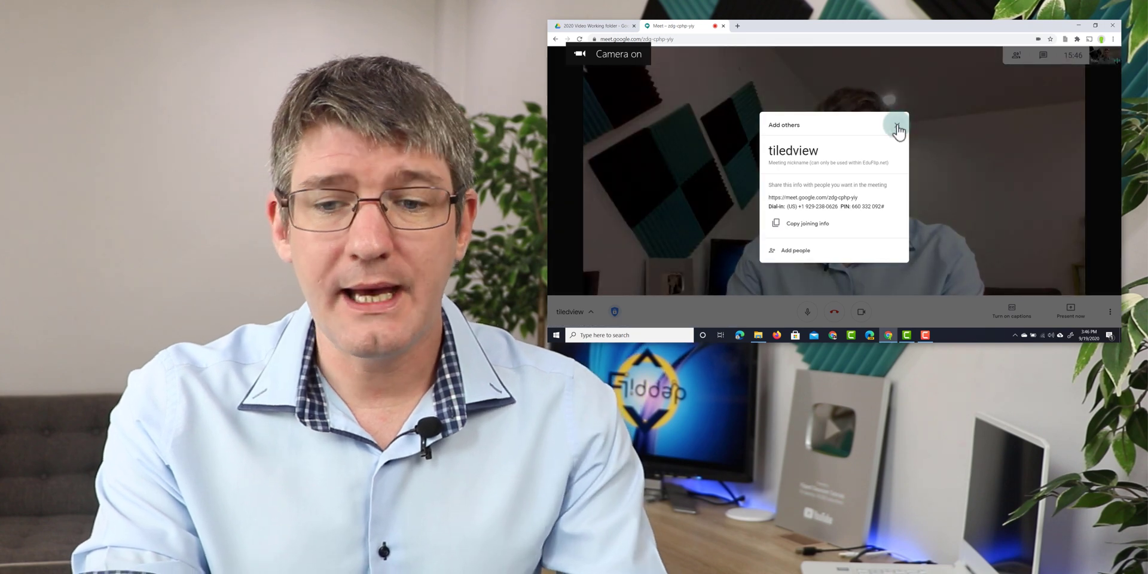
click(898, 126)
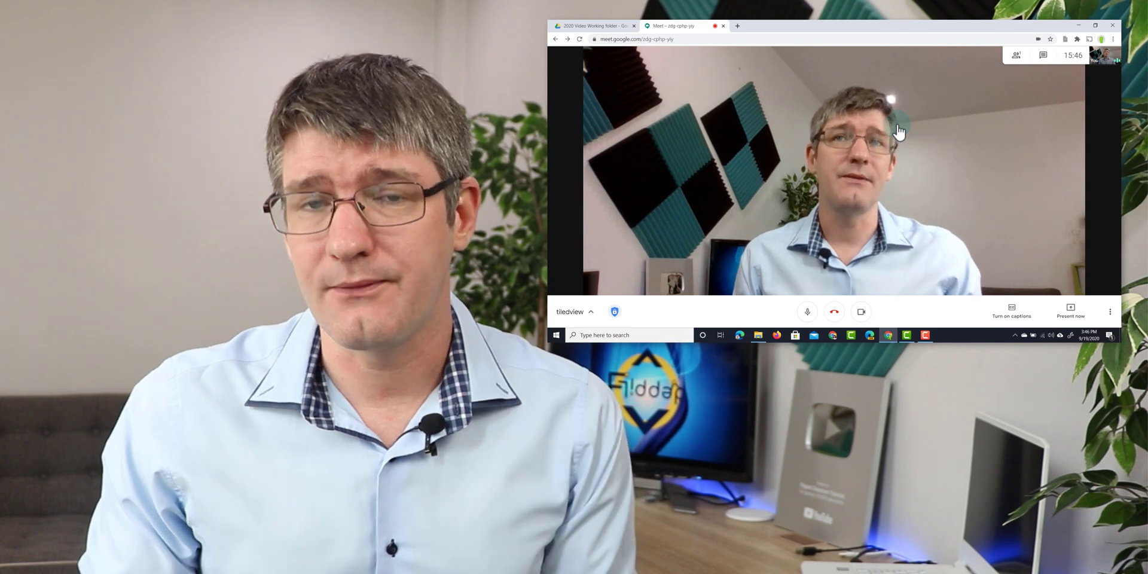
click(1110, 311)
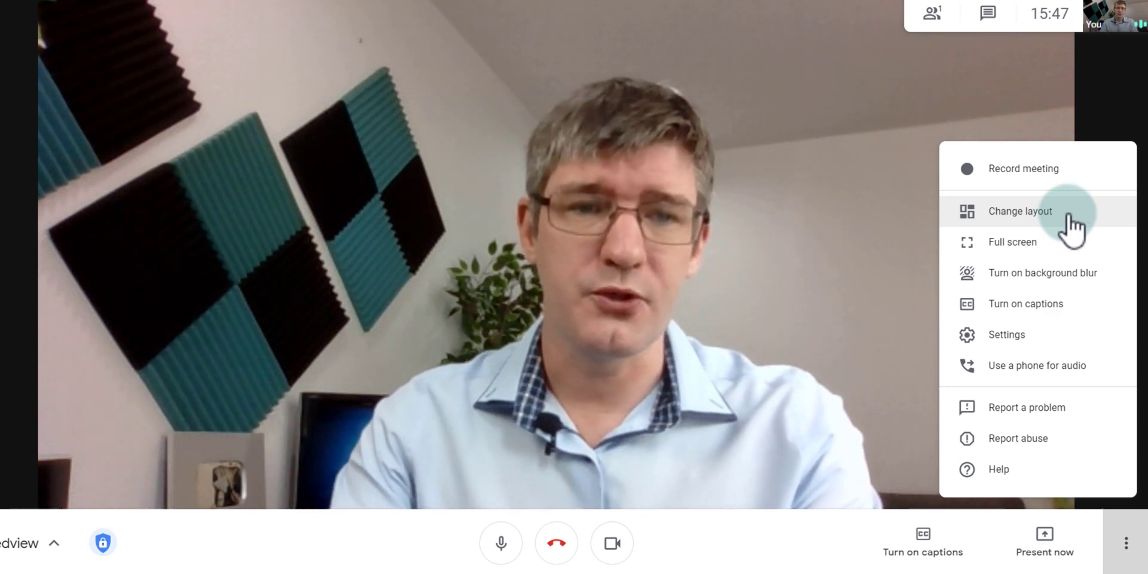
- Bring up the Change layout dialog for the meeting
click(1019, 210)
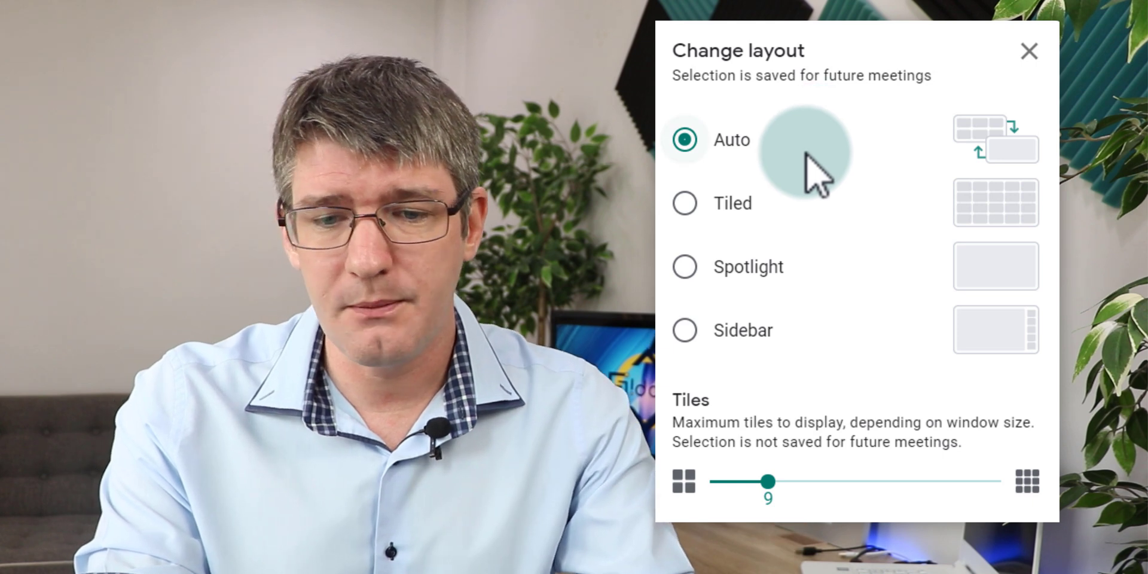
mouse_move(743, 220)
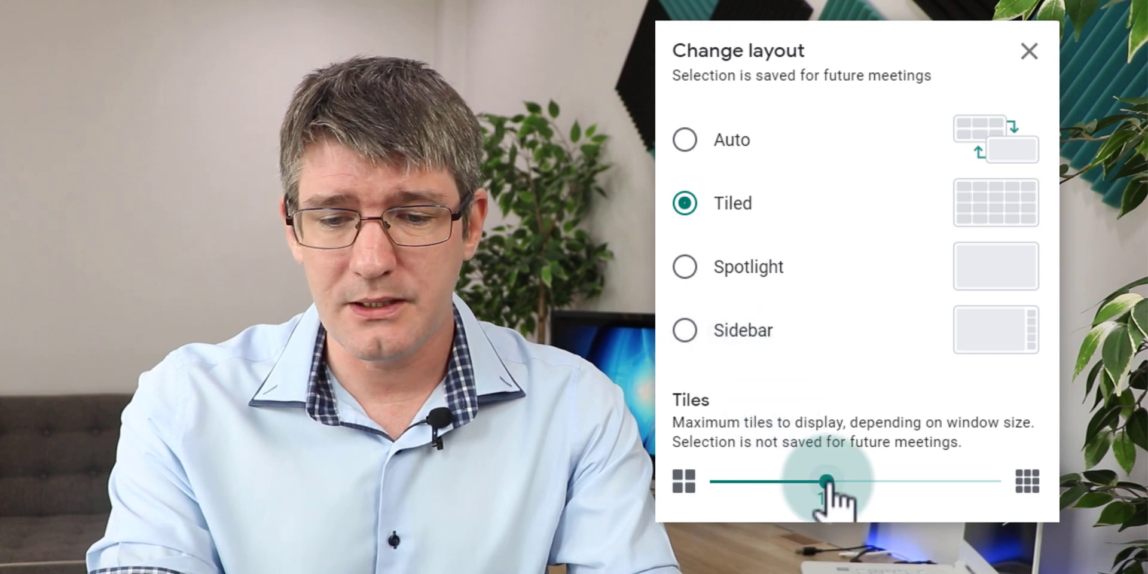
- Adjust the Tiles slider, ending at the maximum of 49 tiles
drag(827, 481, 766, 480)
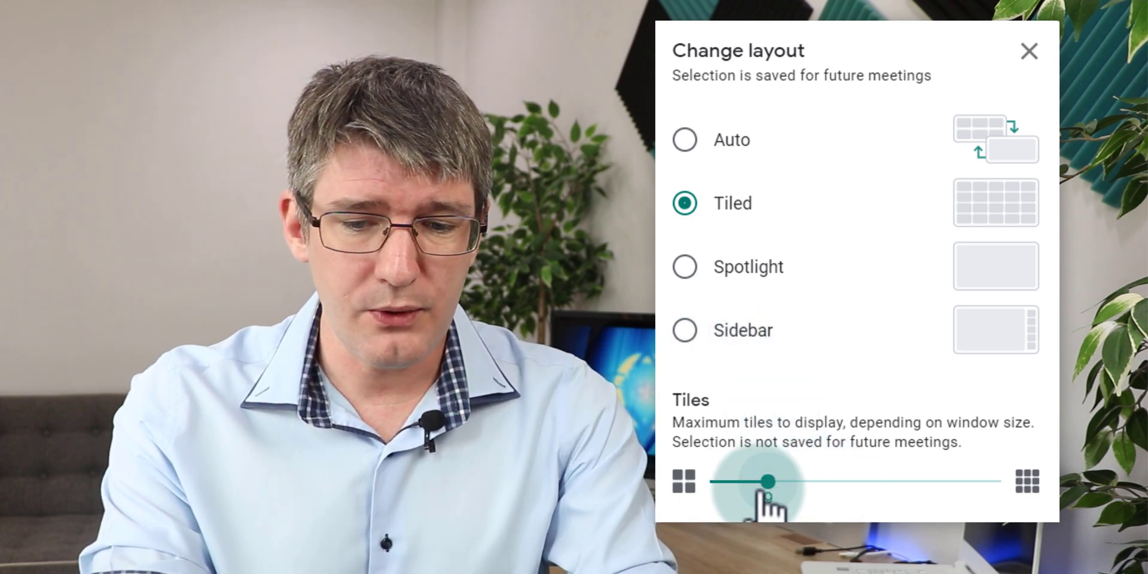
drag(746, 482, 711, 484)
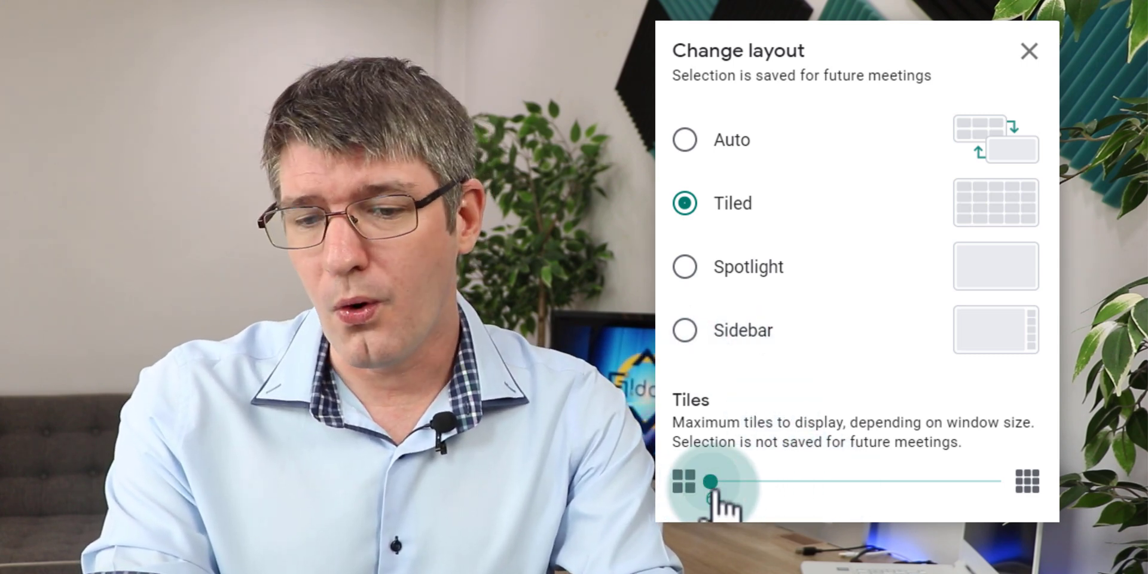
drag(706, 482, 1002, 482)
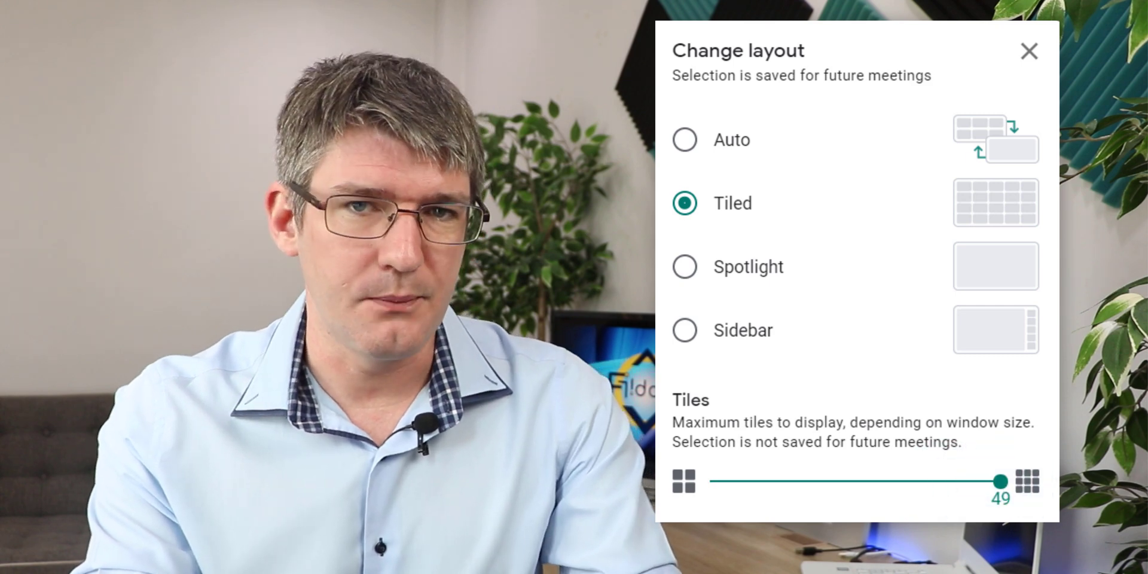